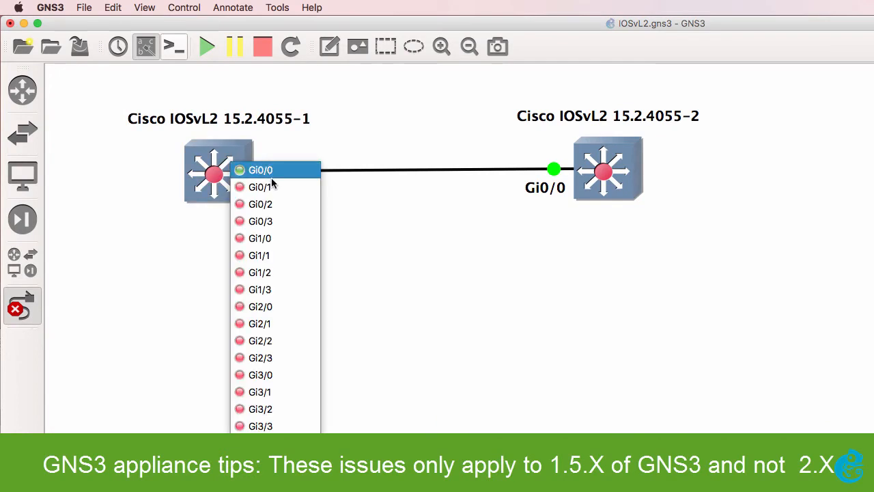
Attempt a direct Gi0/0 link between the switches and dismiss the running-switch error and version info
{"action": "left_click", "coordinate": [260, 170]}
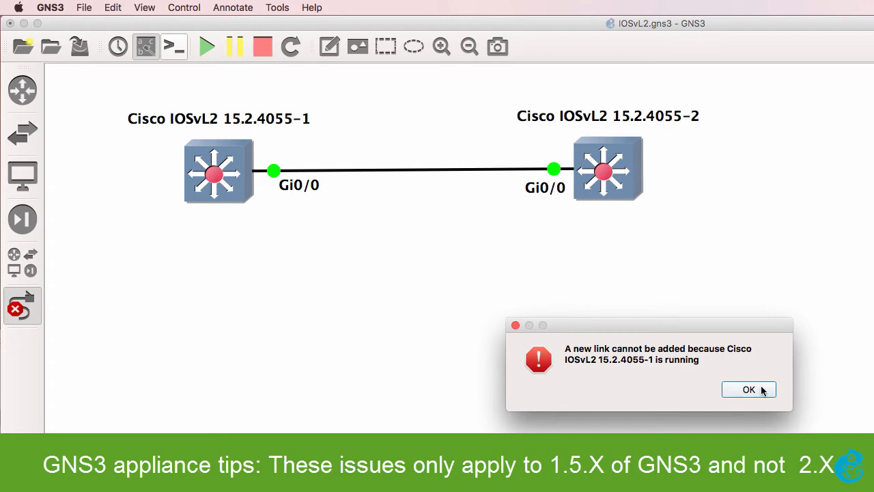
{"action": "left_click", "coordinate": [748, 389]}
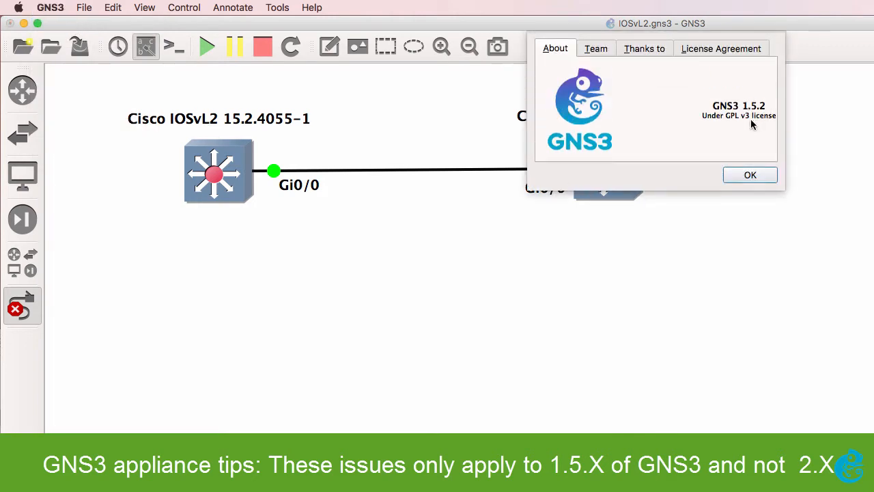
{"action": "left_click", "coordinate": [750, 175]}
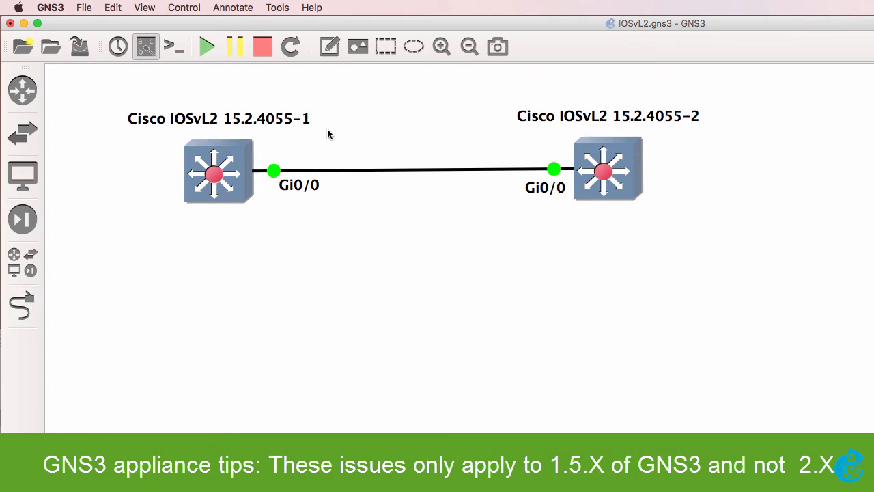
Try starting a capture on the direct switch link and dismiss the capture-not-supported error
{"action": "right_click", "coordinate": [410, 171]}
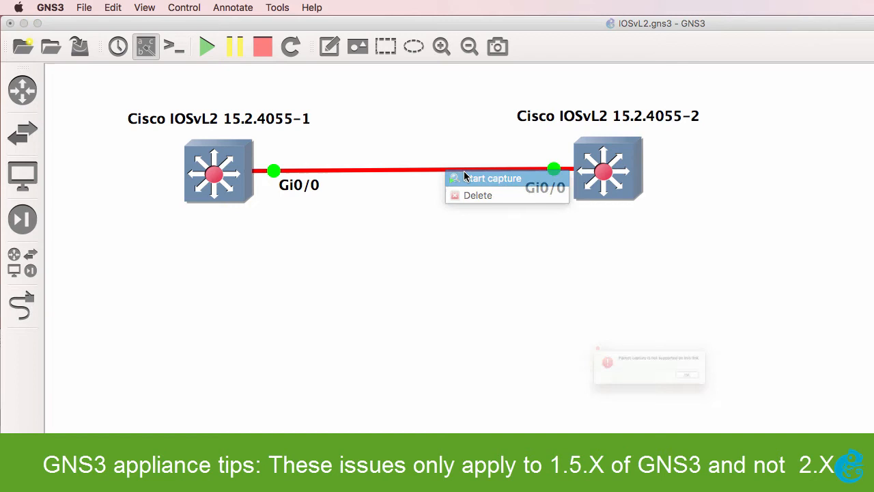
{"action": "left_click", "coordinate": [491, 178]}
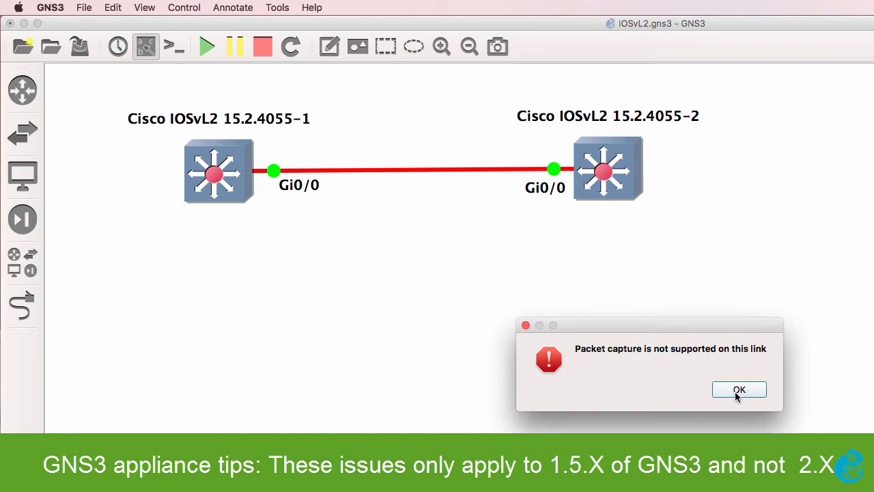
{"action": "left_click", "coordinate": [739, 389]}
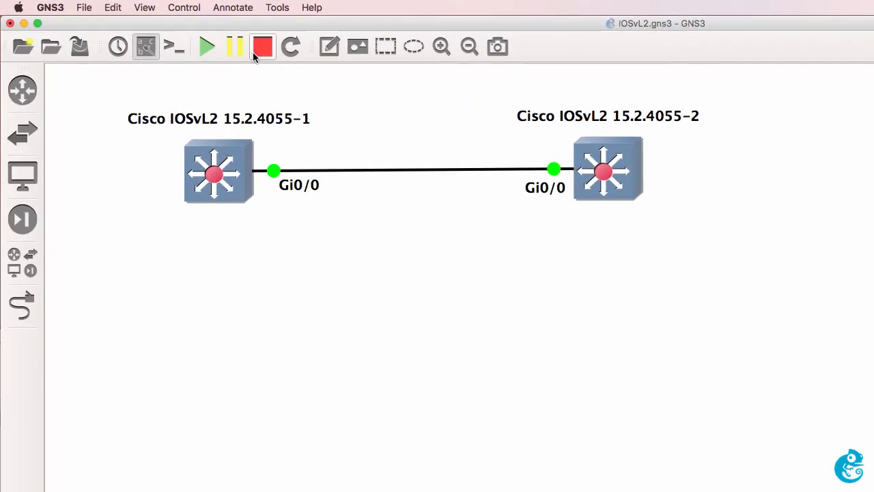
Stop all devices and add Ethernet hub HUB1 on the GNS3 VM below the link
{"action": "left_click", "coordinate": [262, 46]}
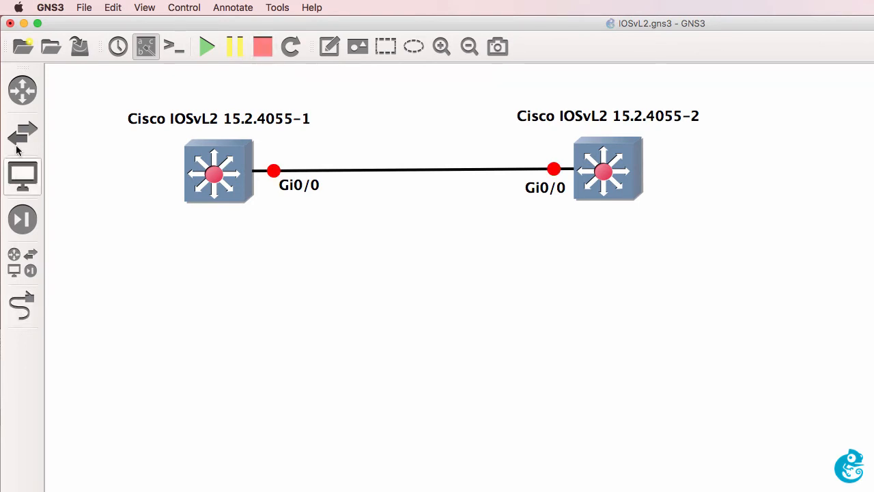
{"action": "left_click", "coordinate": [22, 174]}
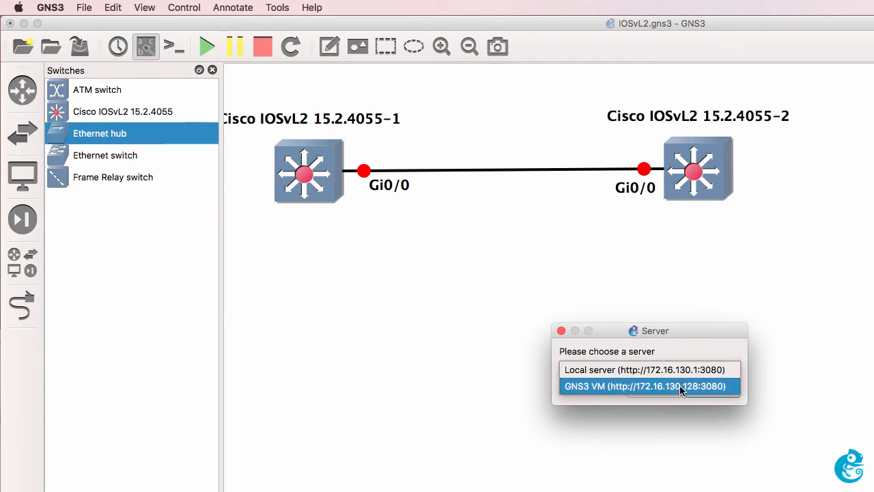
{"action": "left_click_drag", "start_coordinate": [655, 330], "coordinate": [557, 235]}
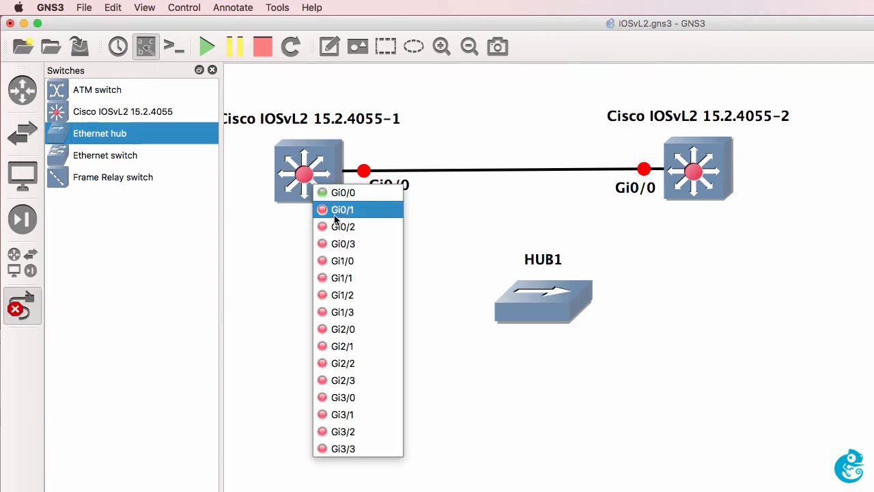
Cable switch 1 Gi0/1 toward HUB1 and start an extra link from switch 2's Gi0/2
{"action": "left_click", "coordinate": [341, 210]}
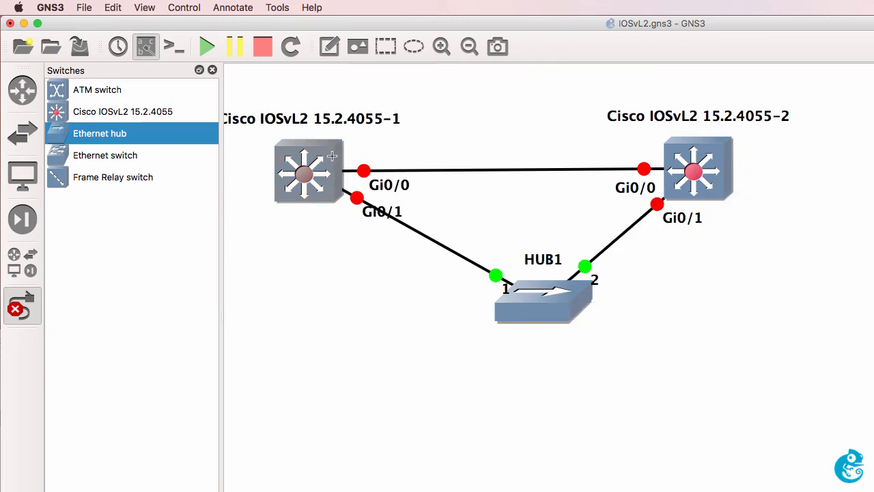
{"action": "left_click", "coordinate": [698, 171]}
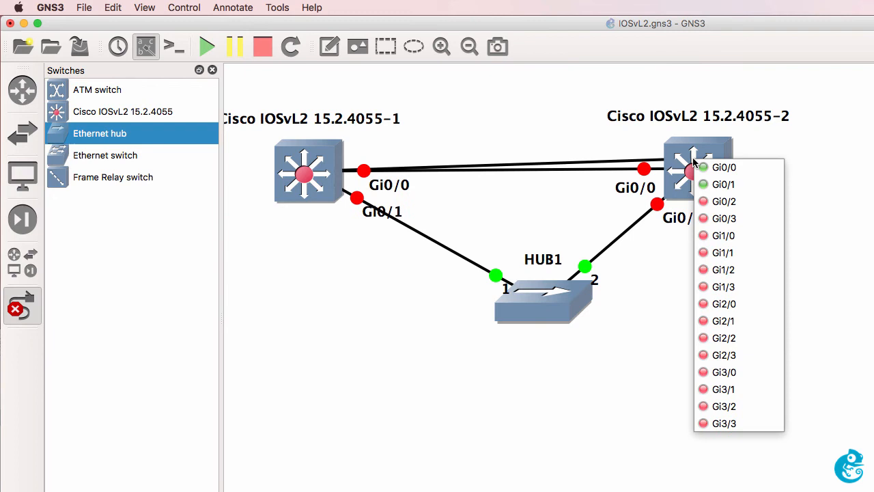
{"action": "left_click", "coordinate": [724, 166]}
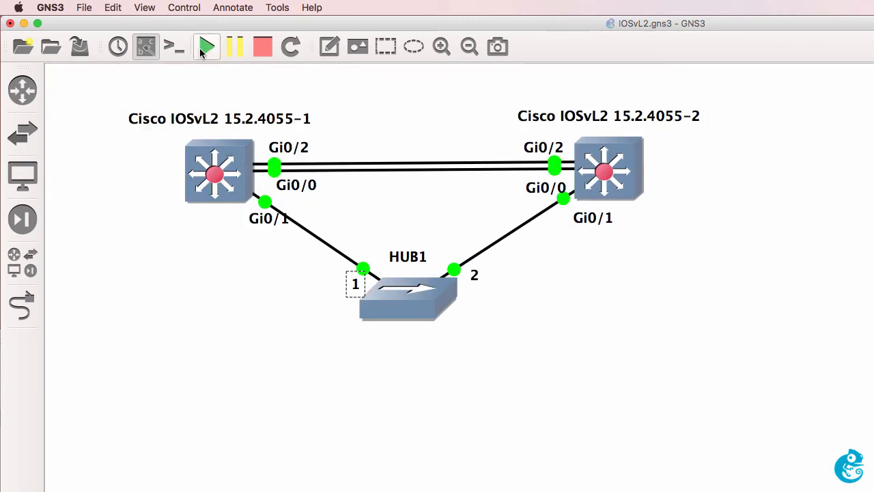
Start all devices and begin a packet capture on HUB1 port 2 toward switch 2
{"action": "left_click", "coordinate": [207, 46]}
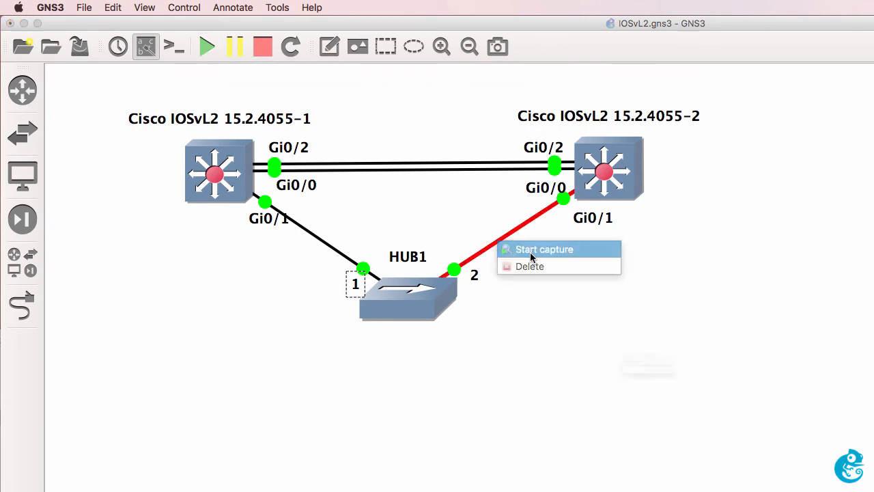
{"action": "left_click", "coordinate": [544, 248]}
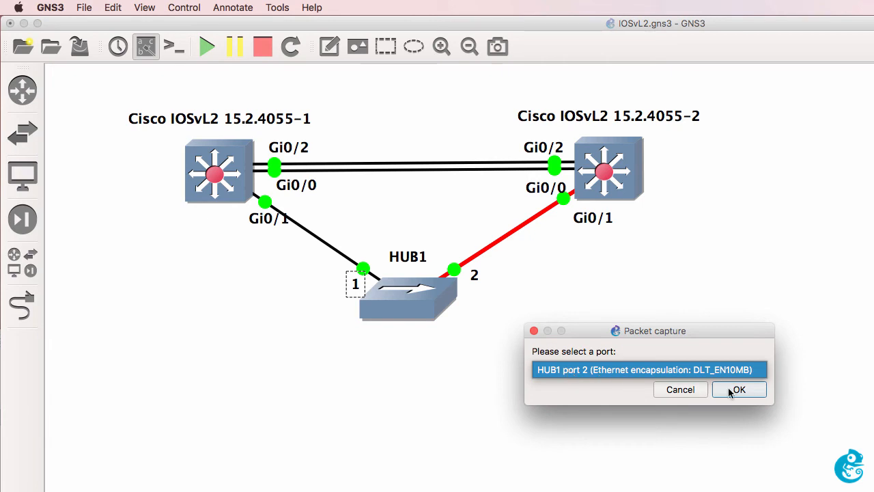
{"action": "left_click", "coordinate": [737, 389]}
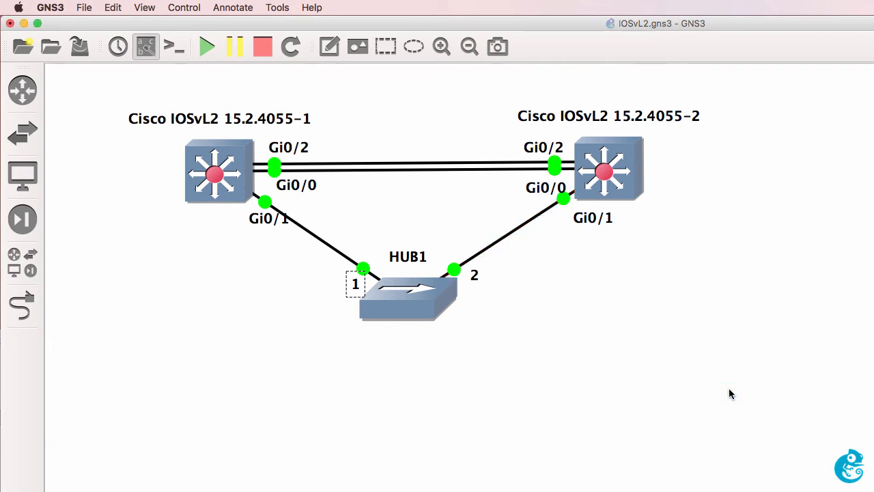
{"action": "left_click", "coordinate": [508, 235]}
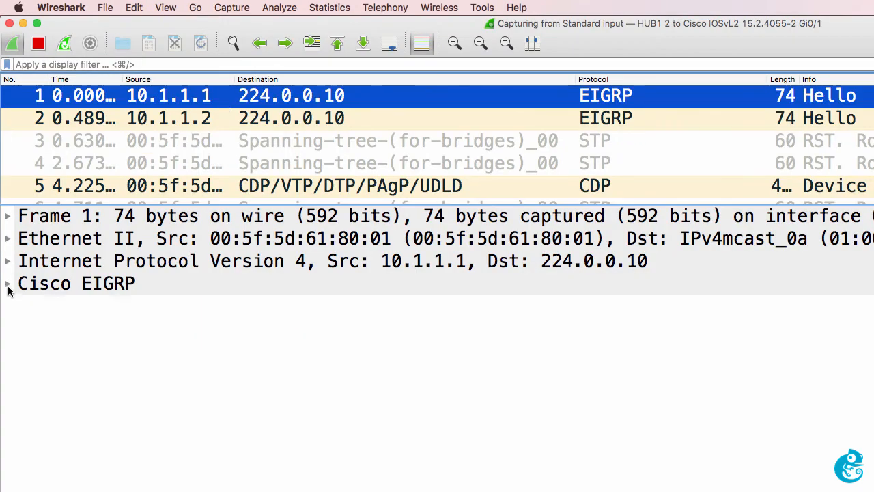
Expand the Cisco EIGRP details of packet 1 to view its version, opcode and Autonomous System 100
{"action": "left_click", "coordinate": [8, 283]}
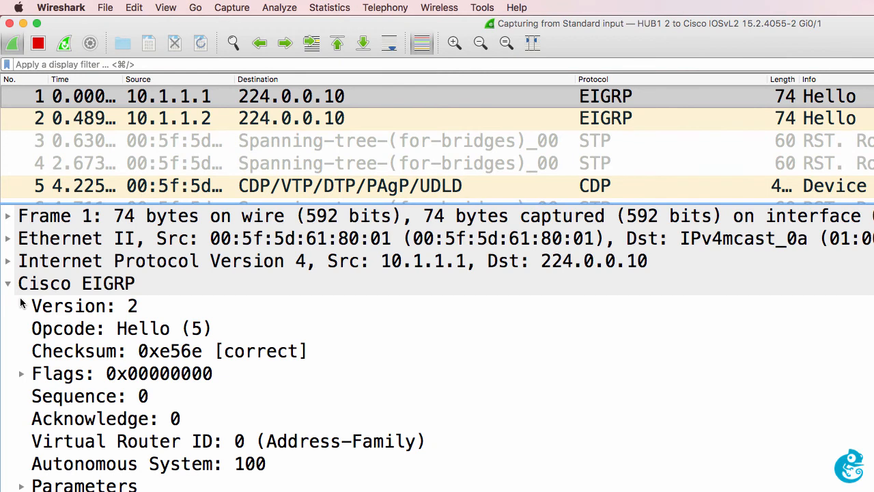
{"action": "mouse_move", "coordinate": [216, 111]}
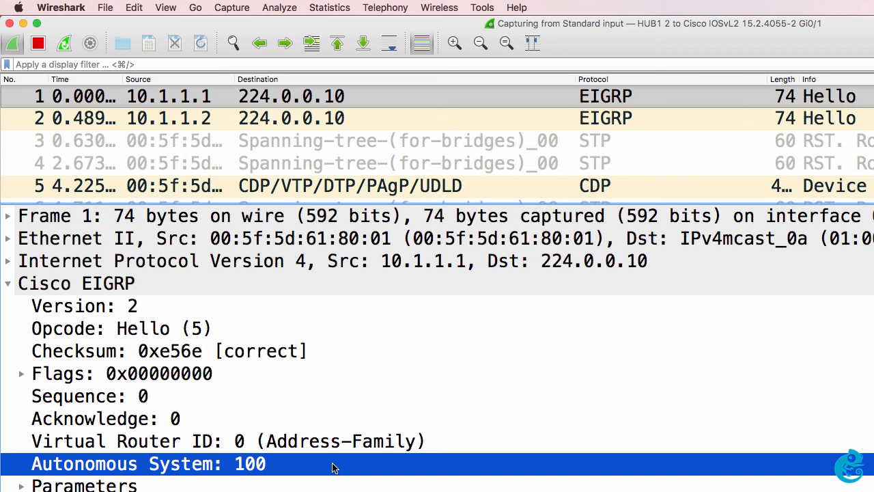
{"action": "mouse_move", "coordinate": [221, 122]}
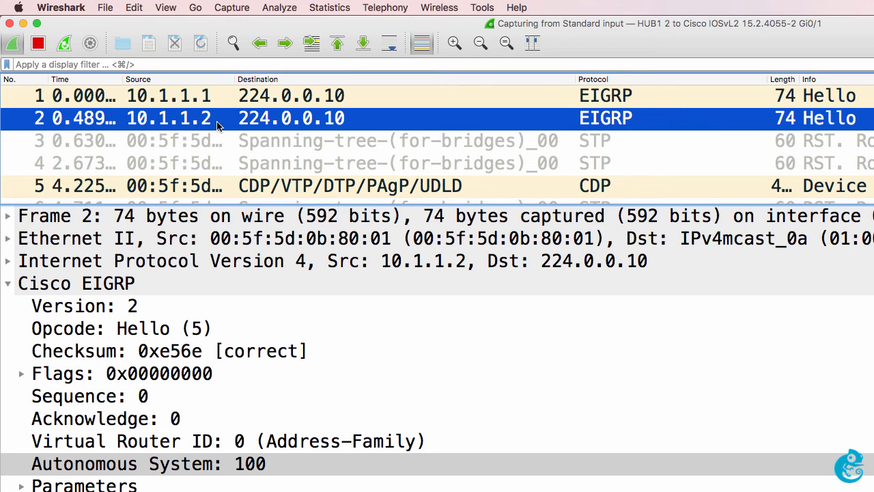
{"action": "mouse_move", "coordinate": [330, 130]}
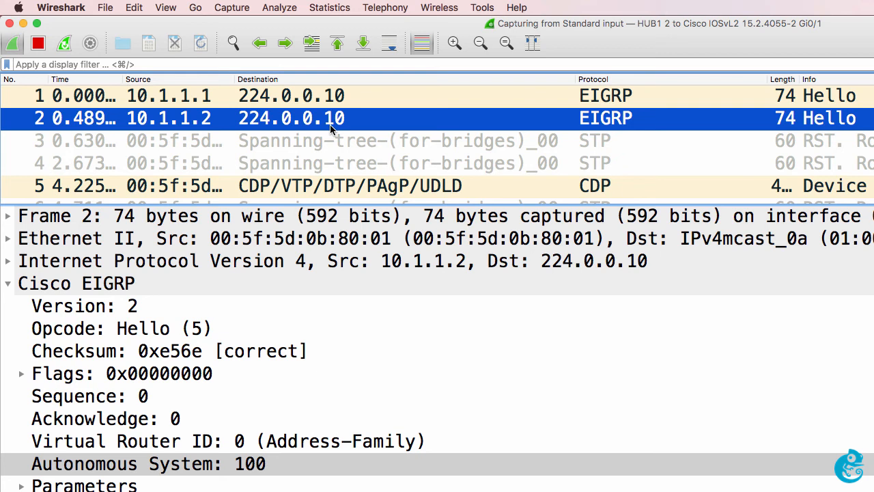
{"action": "mouse_move", "coordinate": [346, 128]}
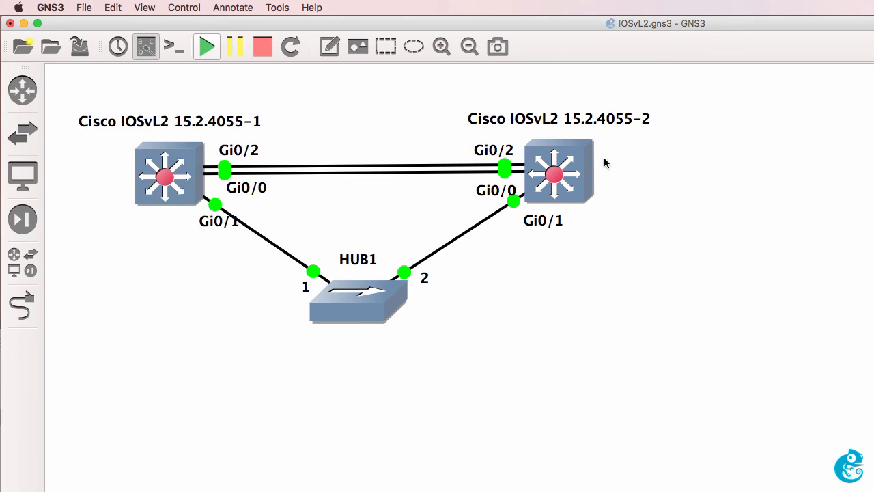
{"action": "left_click", "coordinate": [380, 166]}
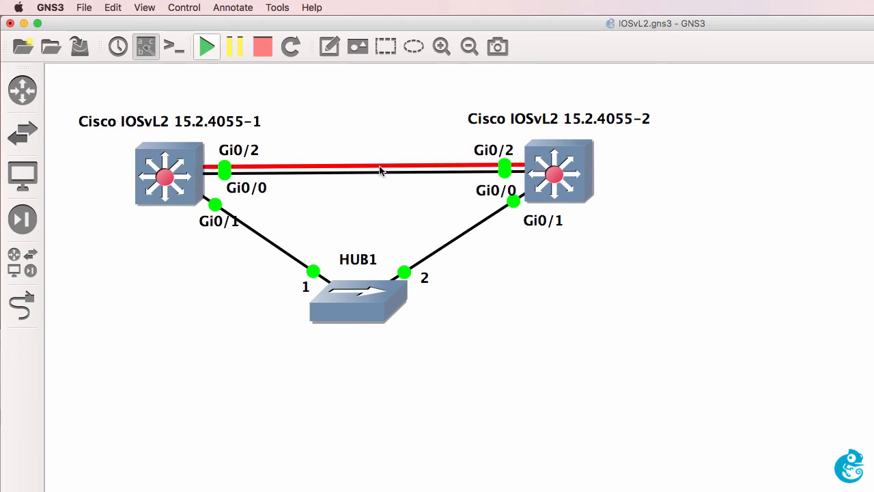
{"action": "mouse_move", "coordinate": [358, 301]}
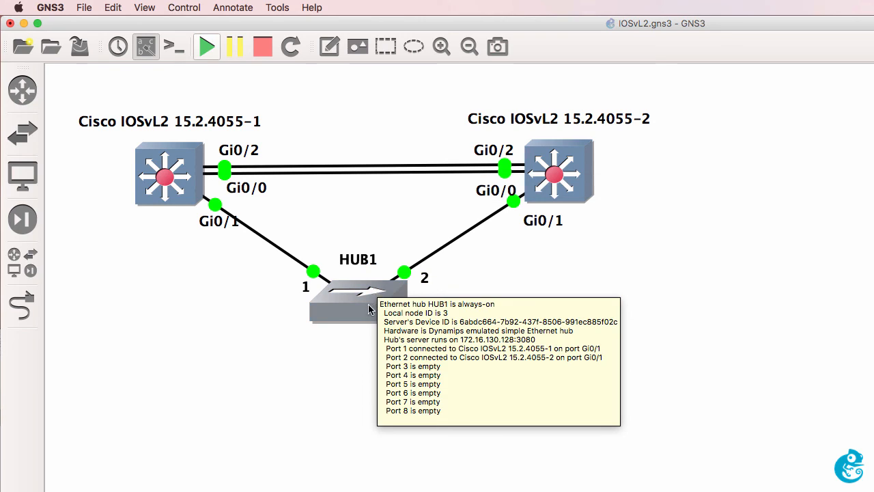
{"action": "mouse_move", "coordinate": [367, 339]}
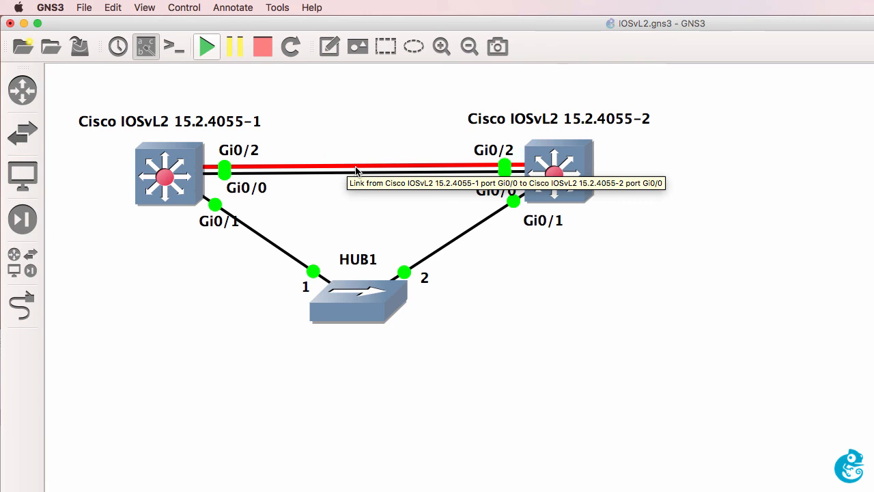
{"action": "mouse_move", "coordinate": [341, 233]}
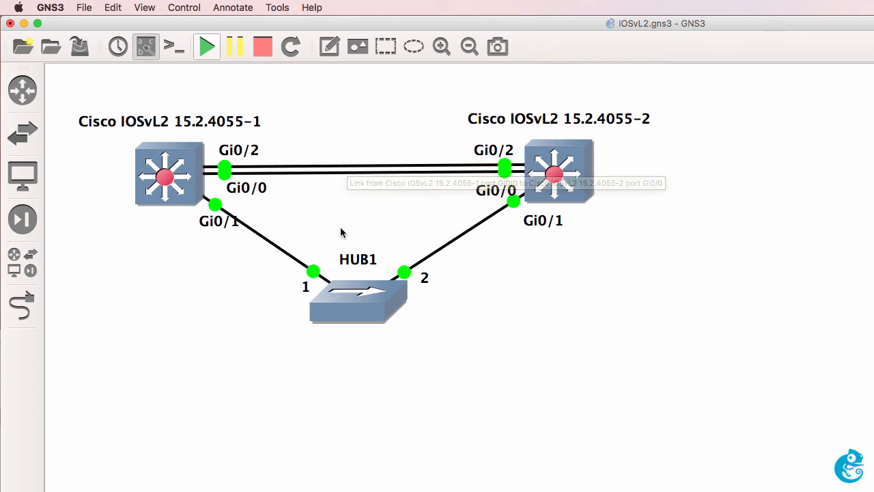